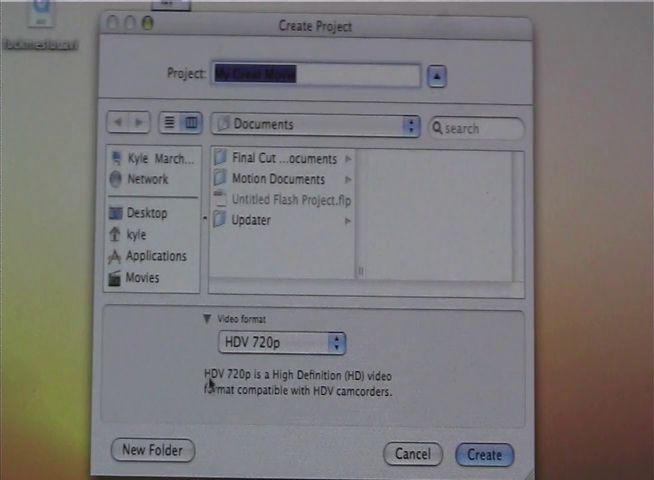
click(282, 344)
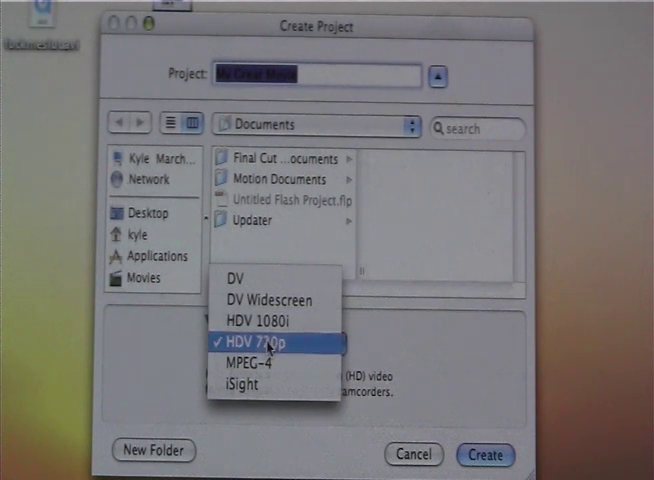
click(270, 342)
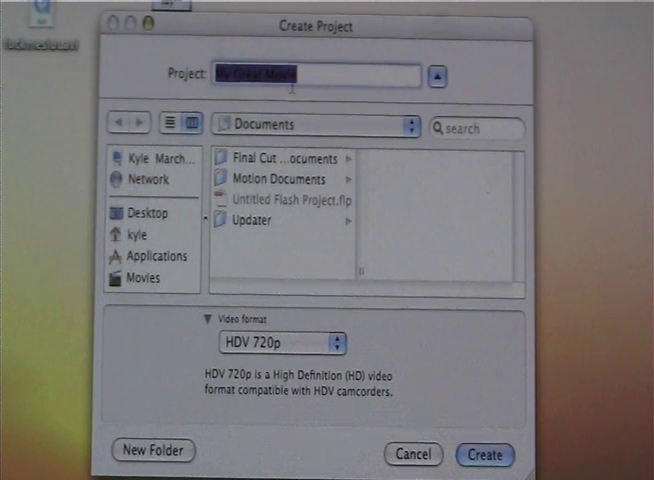